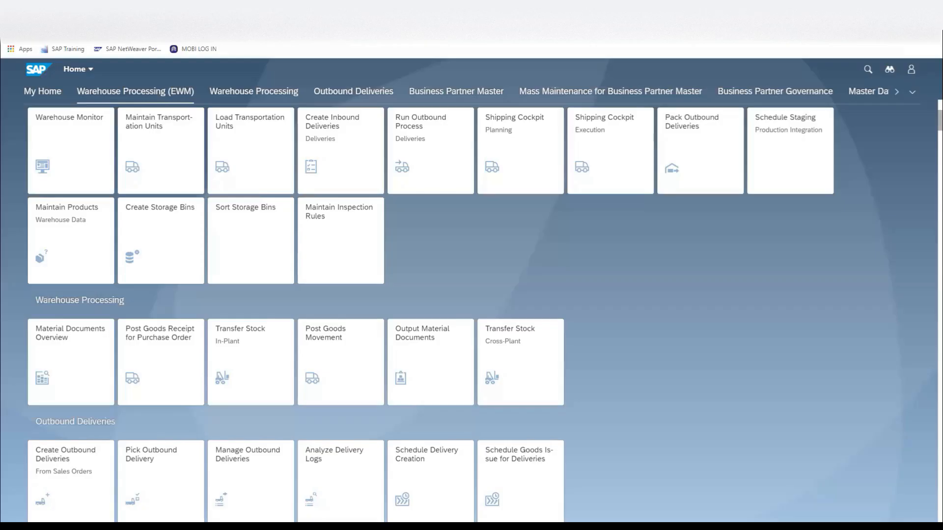
{"action": "mouse_move", "coordinate": [458, 252]}
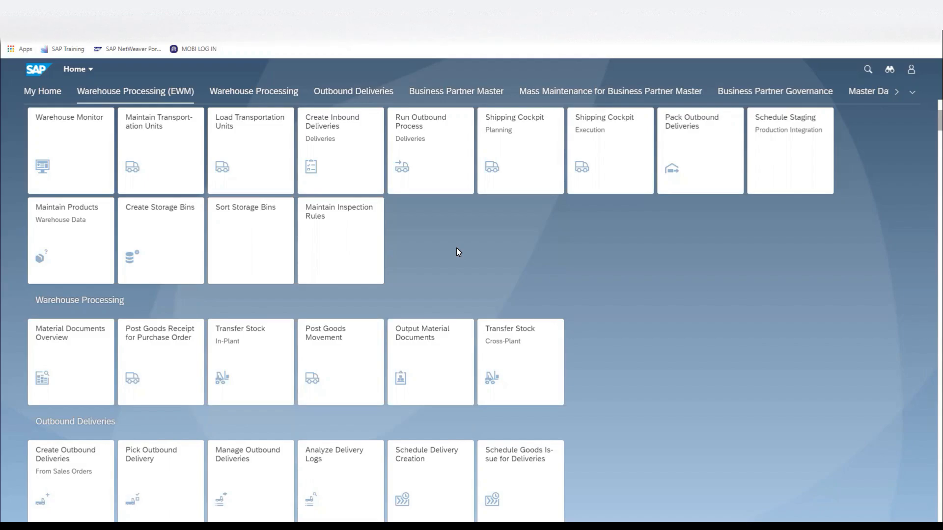
{"action": "mouse_move", "coordinate": [70, 176]}
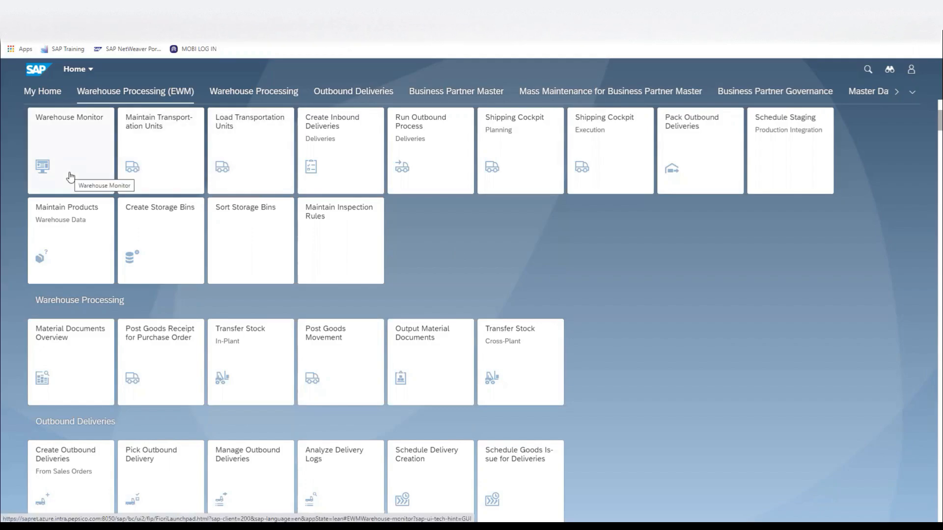
{"action": "mouse_move", "coordinate": [88, 149]}
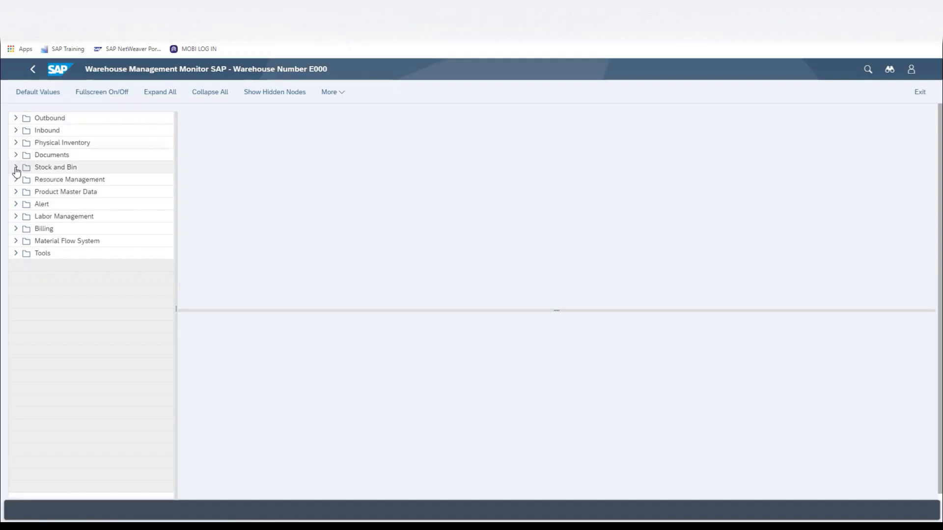
Step: Enter storage bin AA10A as the criterion in the Stock and Bin > Storage Bin search
{"action": "left_click", "coordinate": [17, 167]}
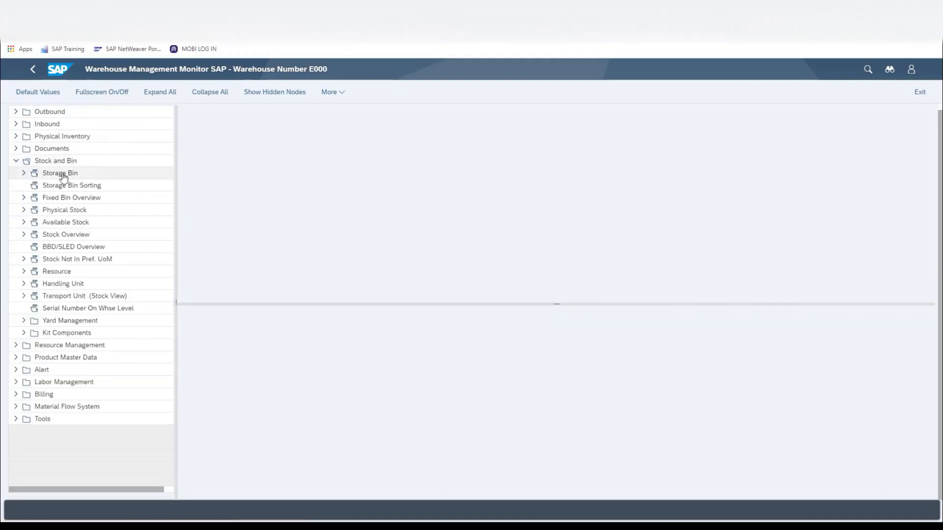
{"action": "left_click", "coordinate": [59, 173]}
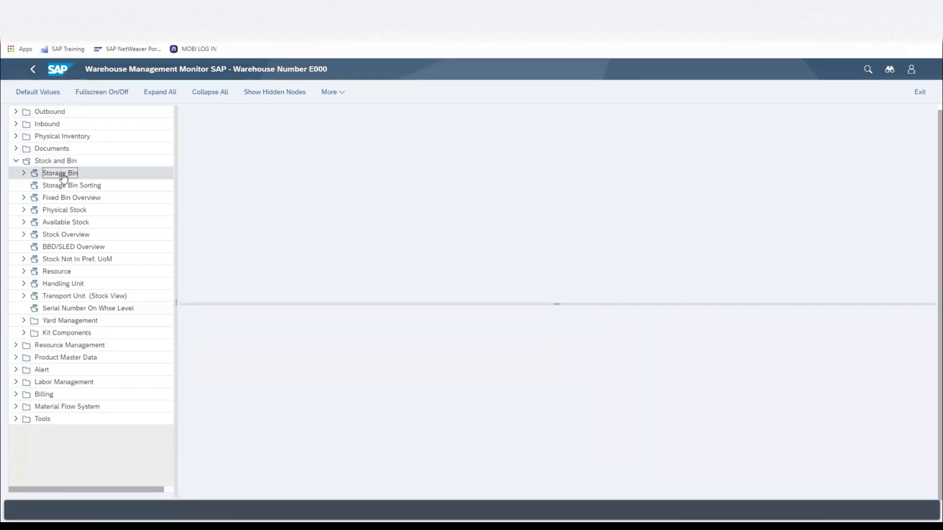
{"action": "double_click", "coordinate": [60, 173]}
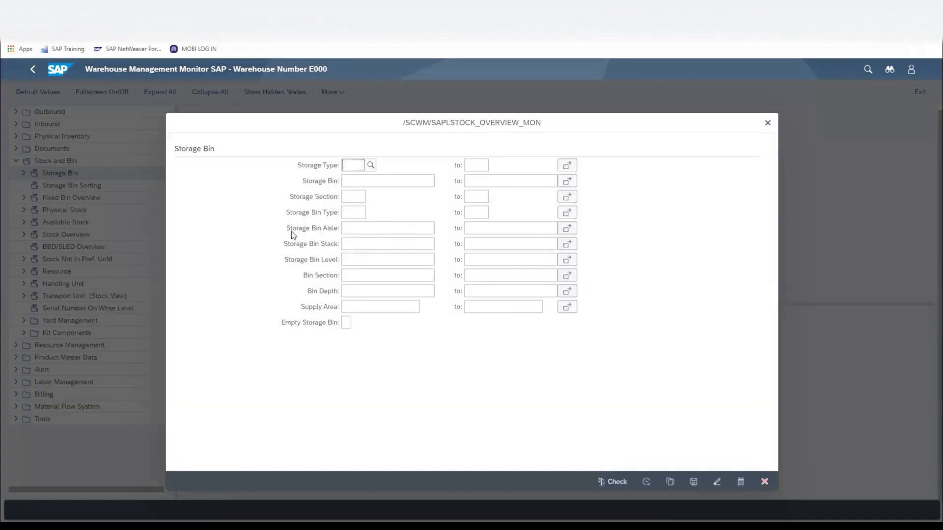
{"action": "left_click", "coordinate": [388, 180]}
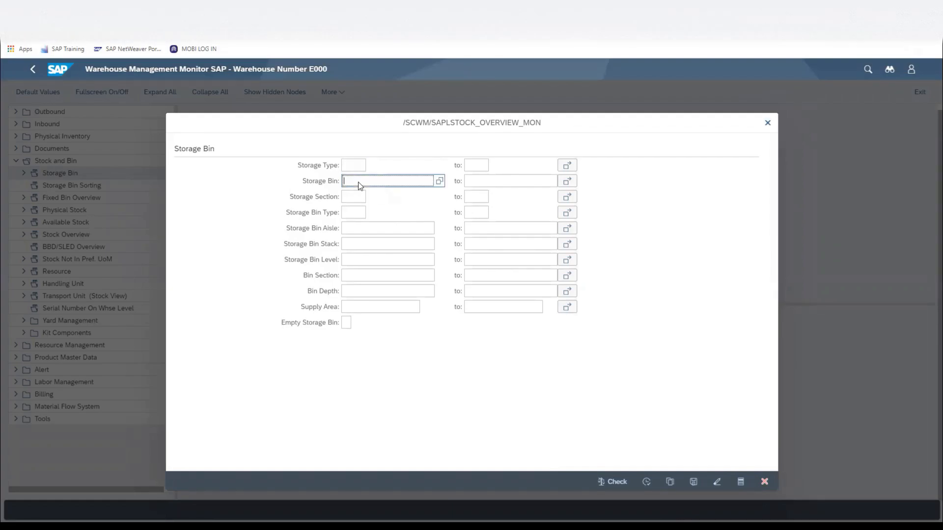
{"action": "type", "text": "A"}
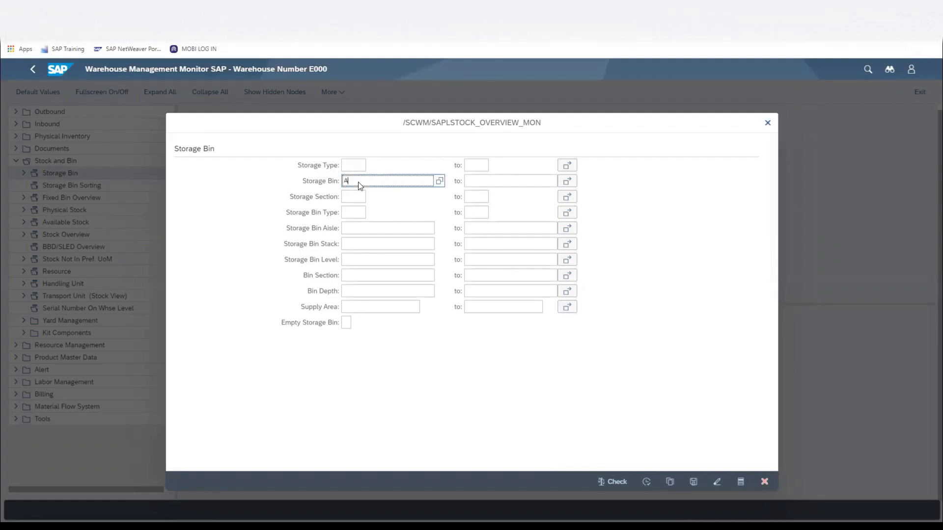
{"action": "type", "text": "A10A"}
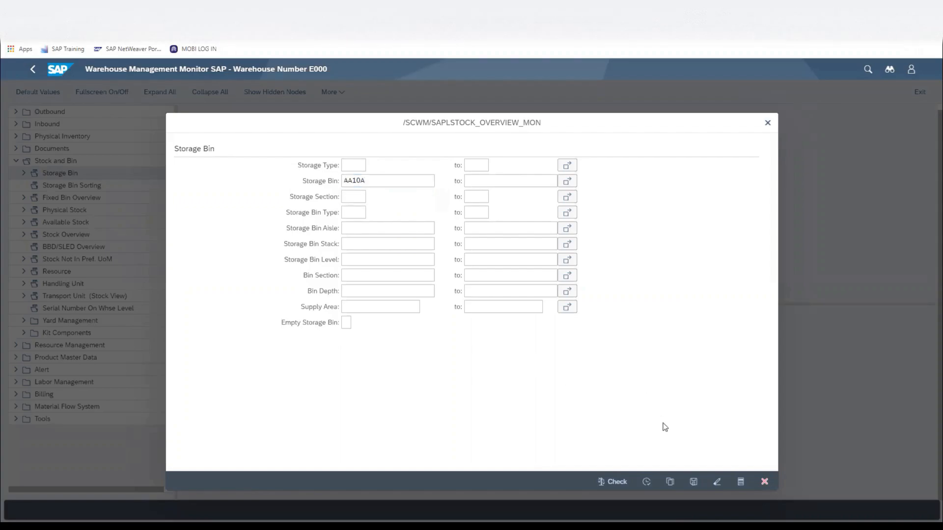
{"action": "mouse_move", "coordinate": [647, 482]}
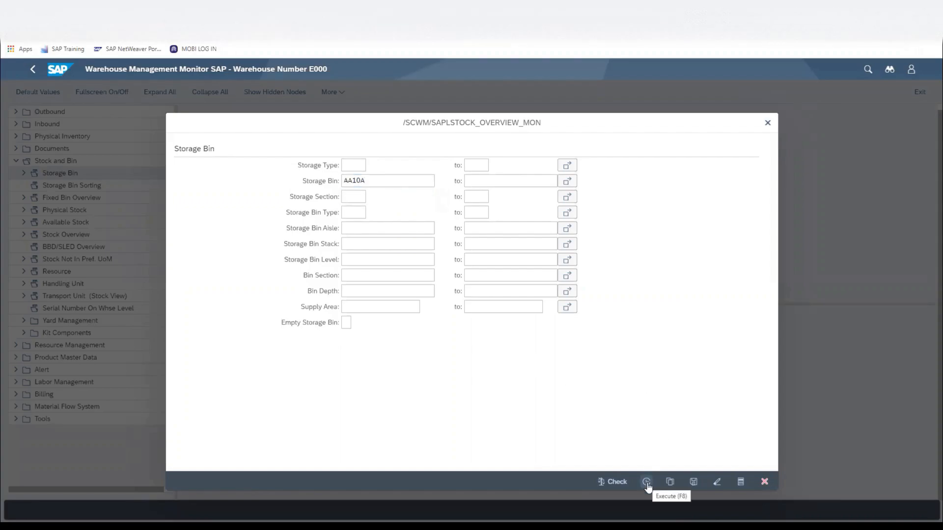
Step: Run the bin search and show AA10A's physical stock: 864 EA of product 300002449
{"action": "left_click", "coordinate": [647, 481]}
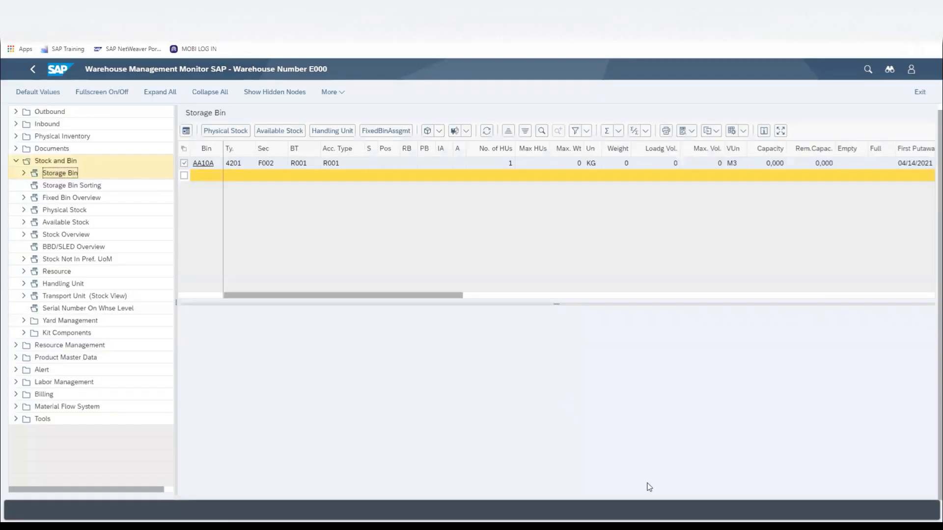
{"action": "mouse_move", "coordinate": [637, 431]}
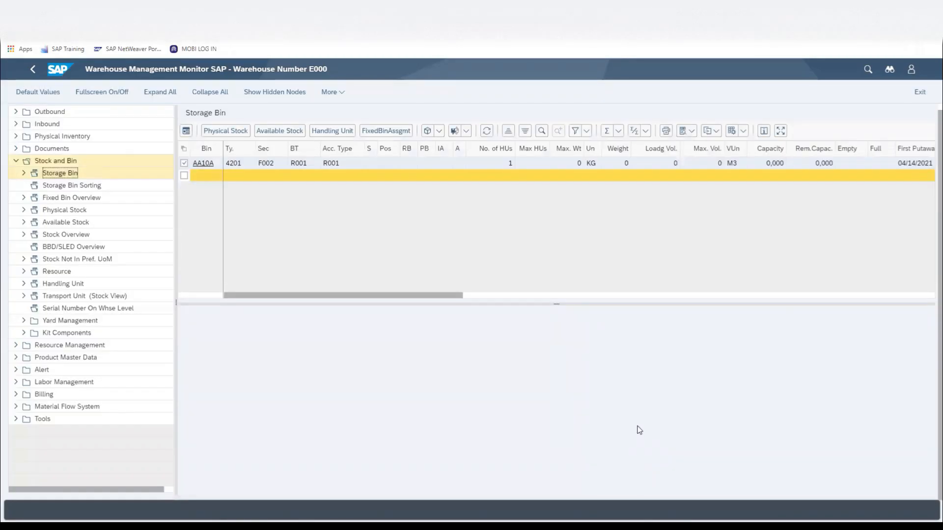
{"action": "mouse_move", "coordinate": [301, 191]}
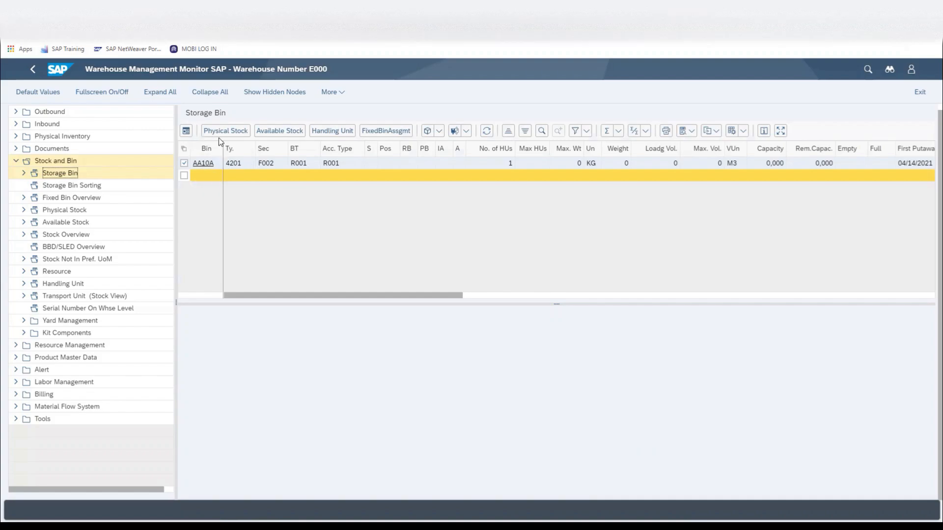
{"action": "mouse_move", "coordinate": [221, 136]}
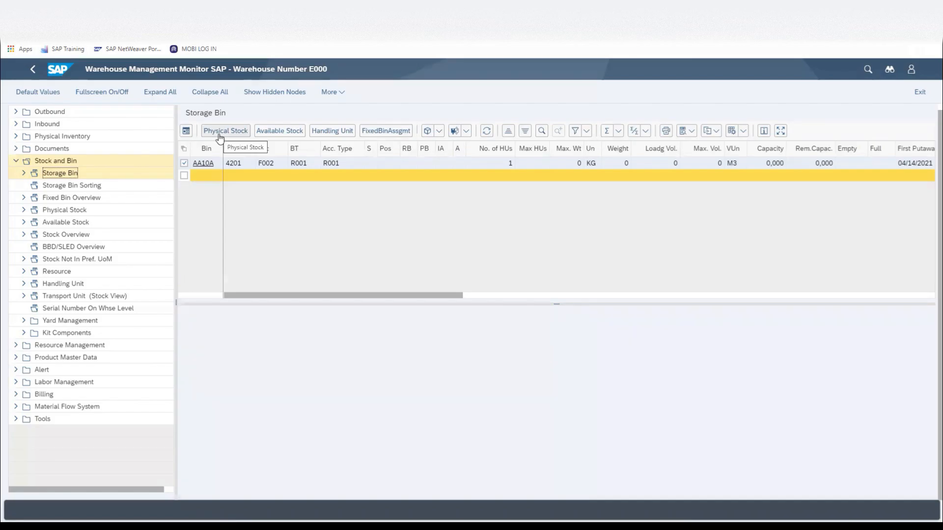
{"action": "left_click", "coordinate": [226, 131]}
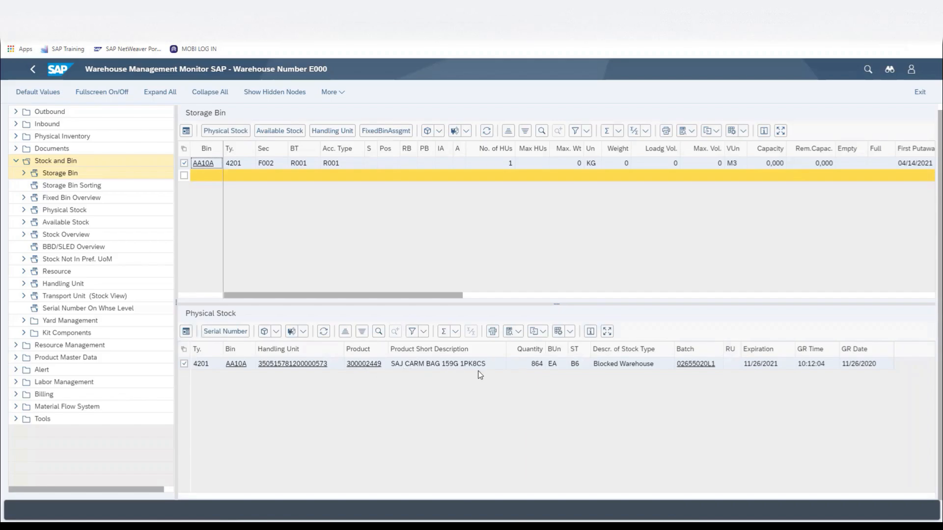
{"action": "mouse_move", "coordinate": [370, 376]}
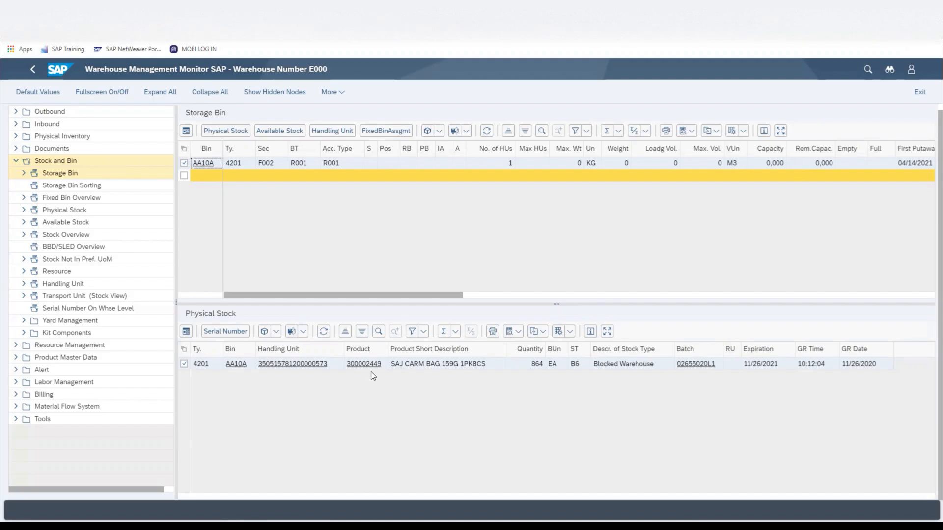
{"action": "mouse_move", "coordinate": [425, 376]}
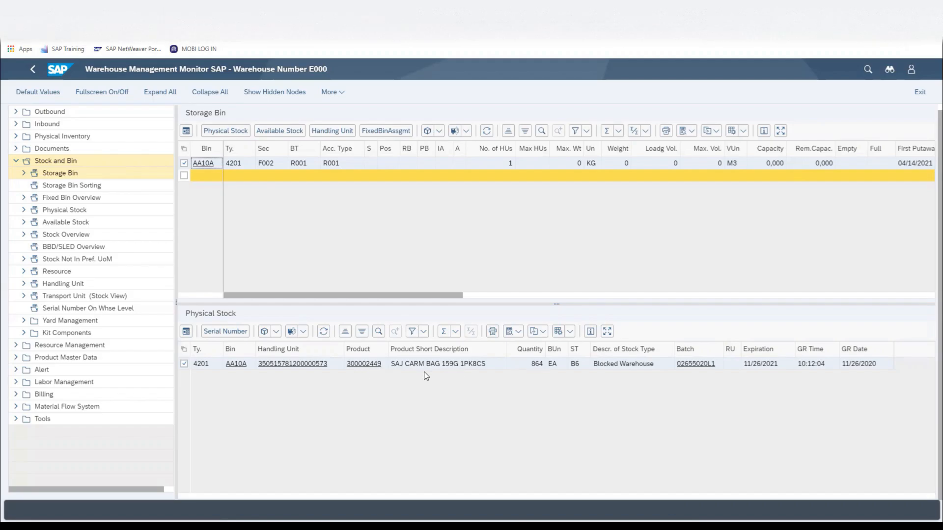
{"action": "mouse_move", "coordinate": [414, 373]}
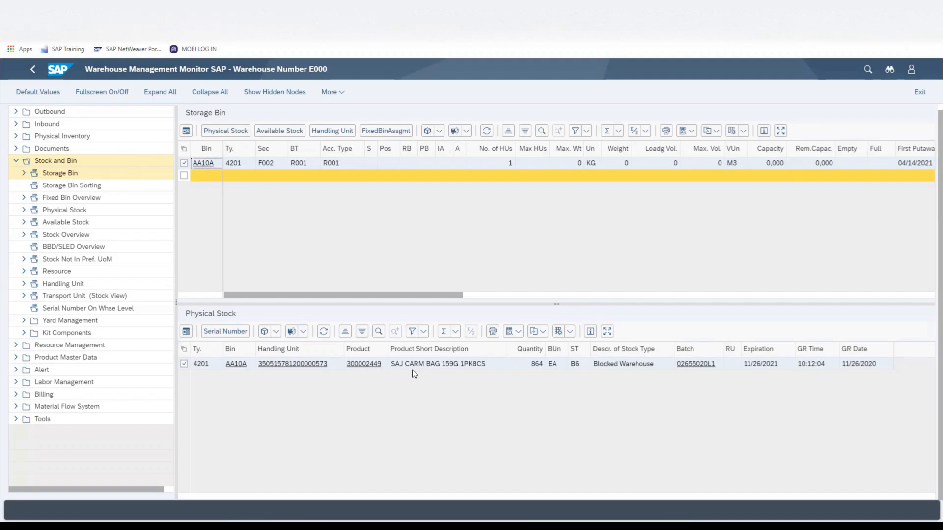
{"action": "mouse_move", "coordinate": [711, 381]}
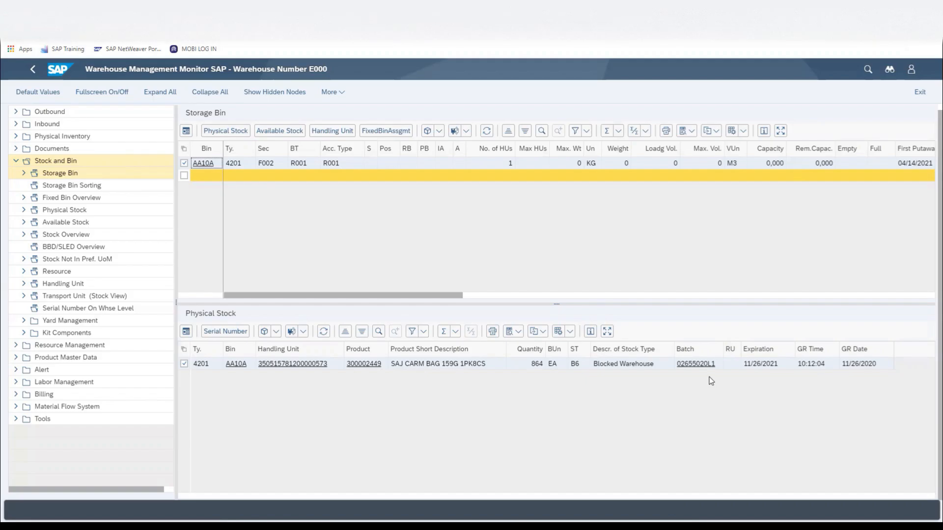
{"action": "mouse_move", "coordinate": [342, 136]}
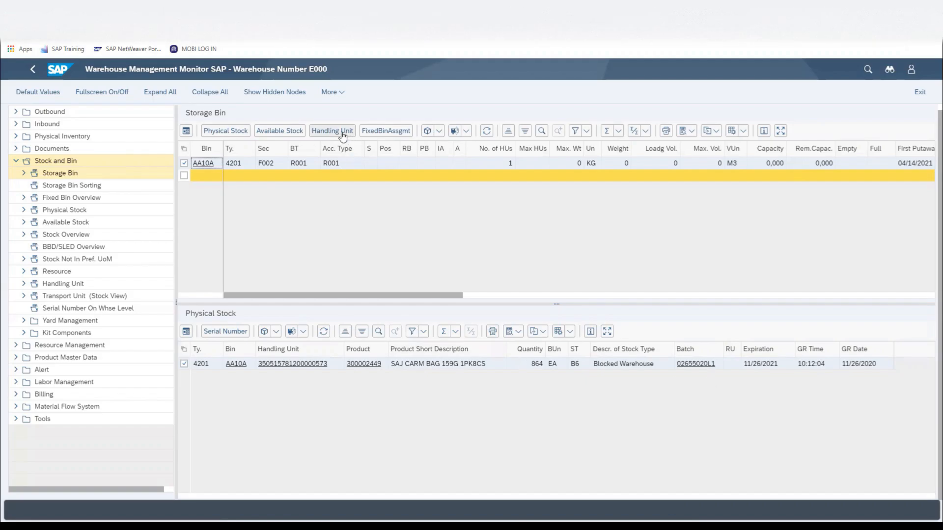
{"action": "mouse_move", "coordinate": [338, 134]}
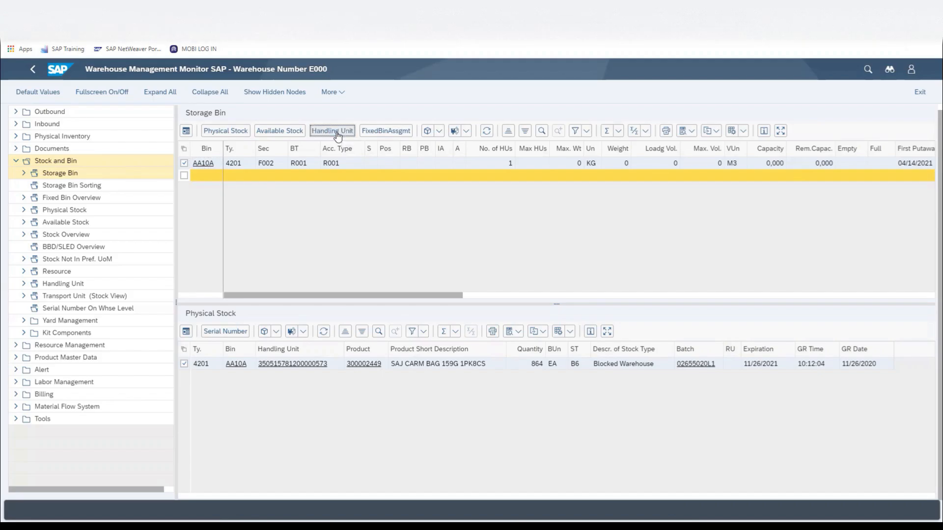
{"action": "left_click", "coordinate": [332, 131]}
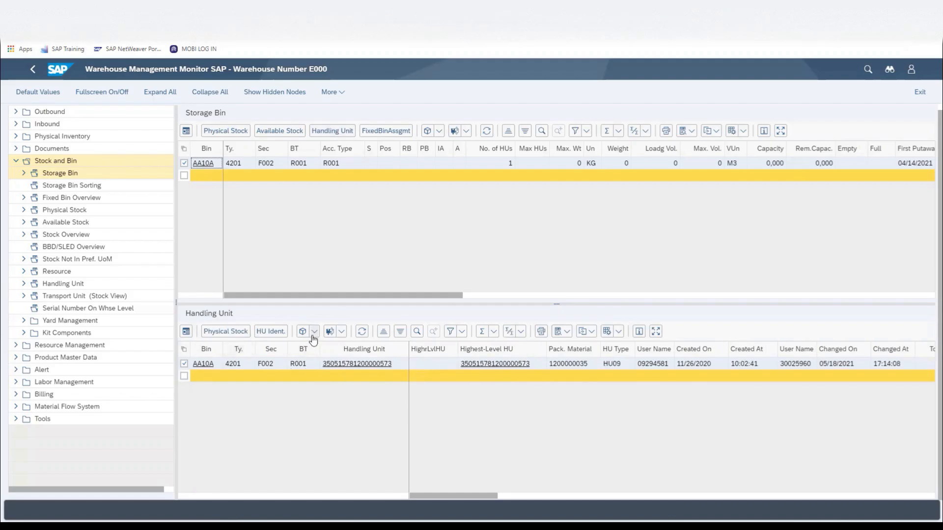
{"action": "left_click", "coordinate": [315, 331]}
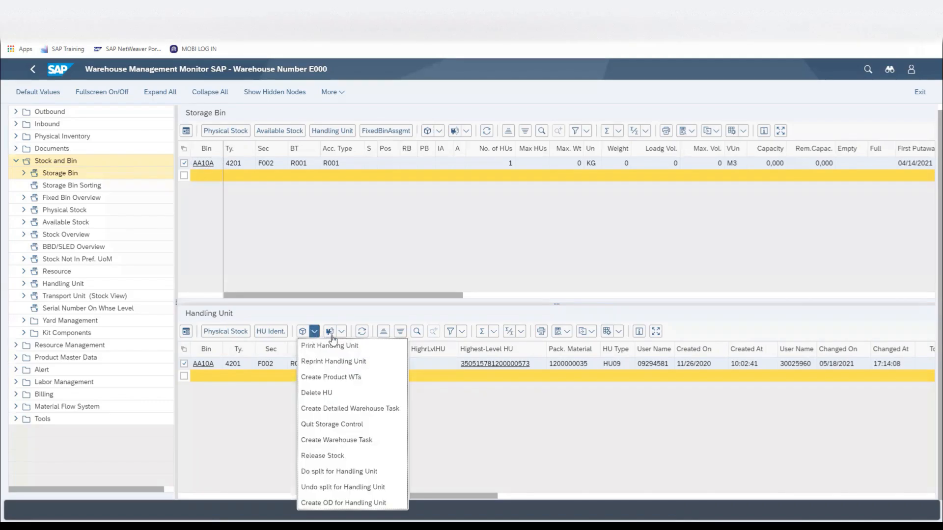
{"action": "mouse_move", "coordinate": [329, 345]}
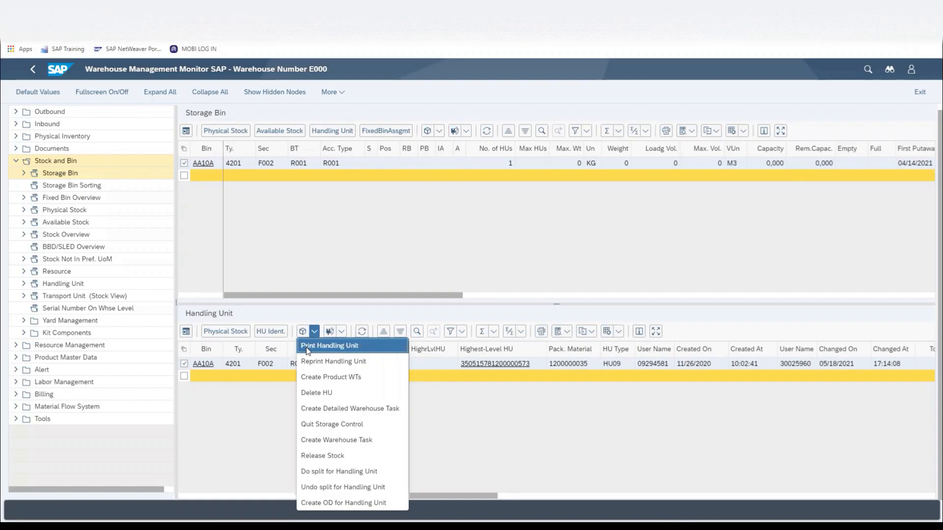
{"action": "left_click", "coordinate": [329, 345]}
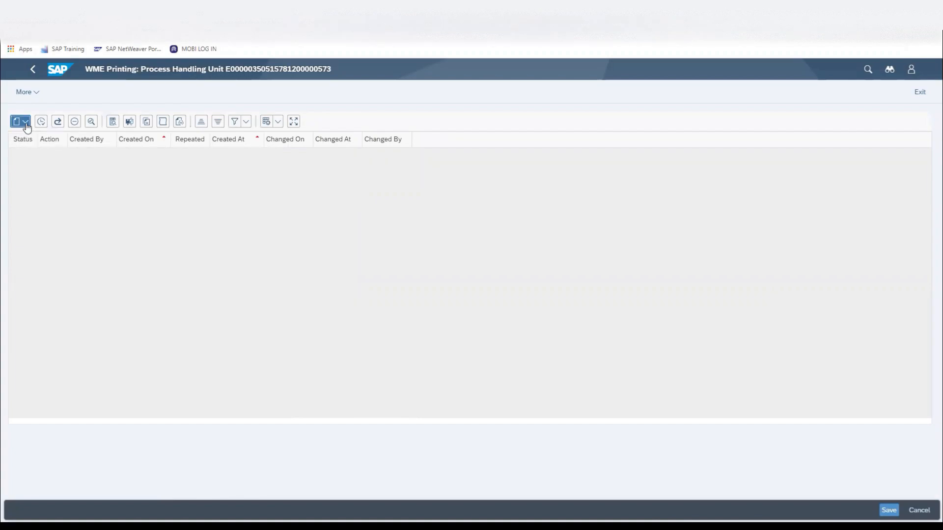
Step: Add a Print HU Label action for the handling unit and execute it
{"action": "left_click", "coordinate": [26, 121]}
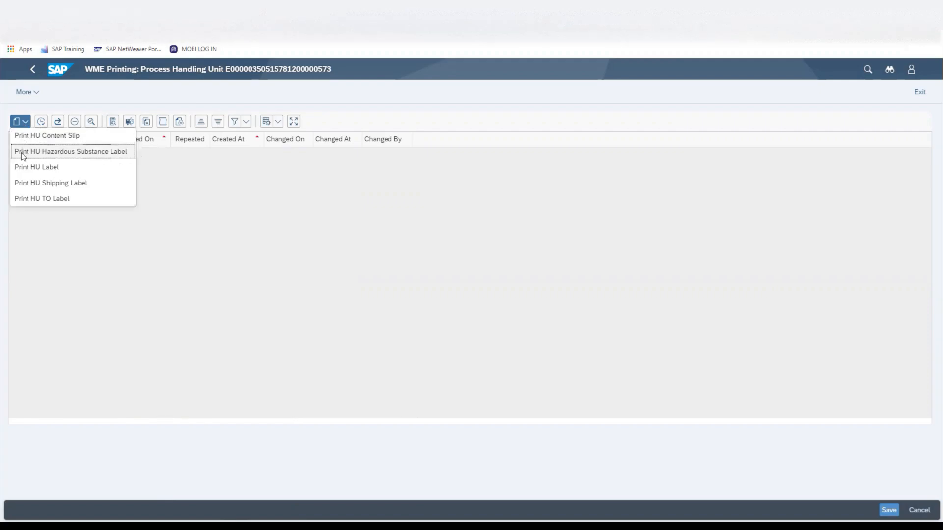
{"action": "mouse_move", "coordinate": [25, 168]}
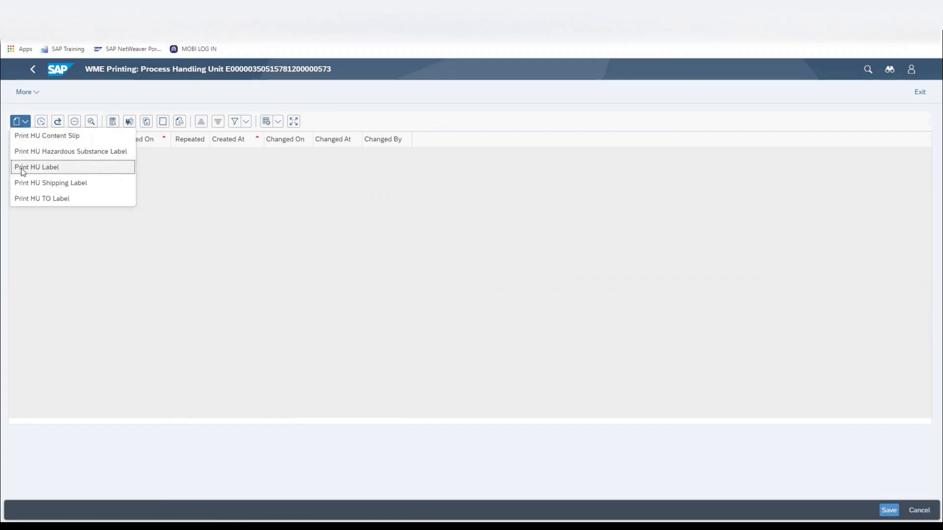
{"action": "left_click", "coordinate": [32, 167]}
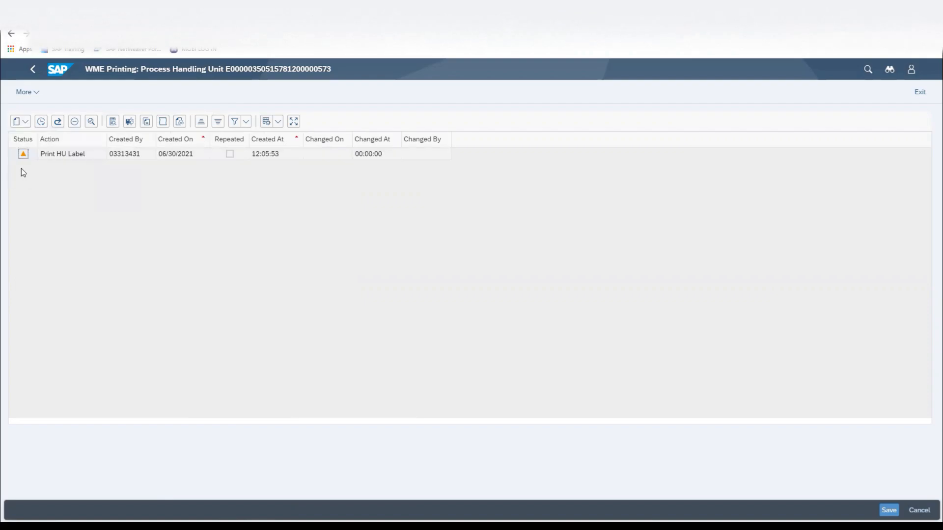
{"action": "mouse_move", "coordinate": [41, 184]}
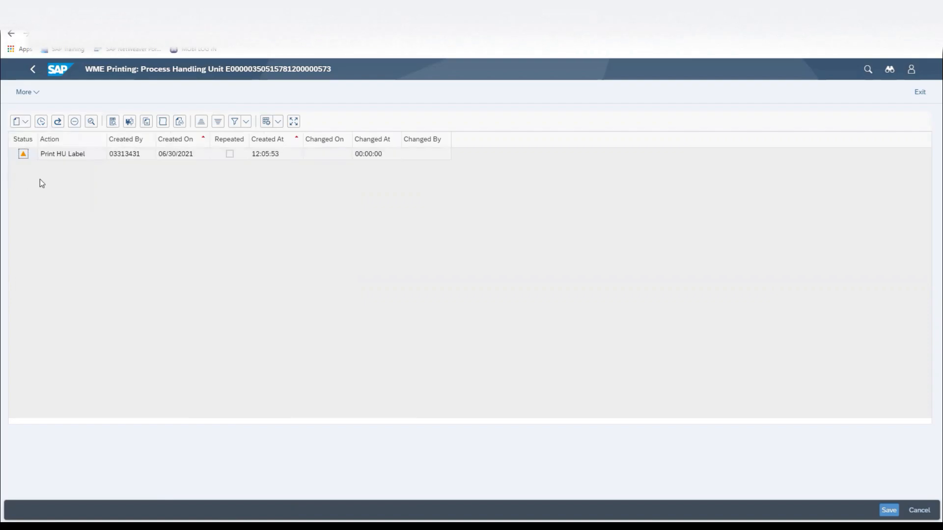
{"action": "mouse_move", "coordinate": [24, 156]}
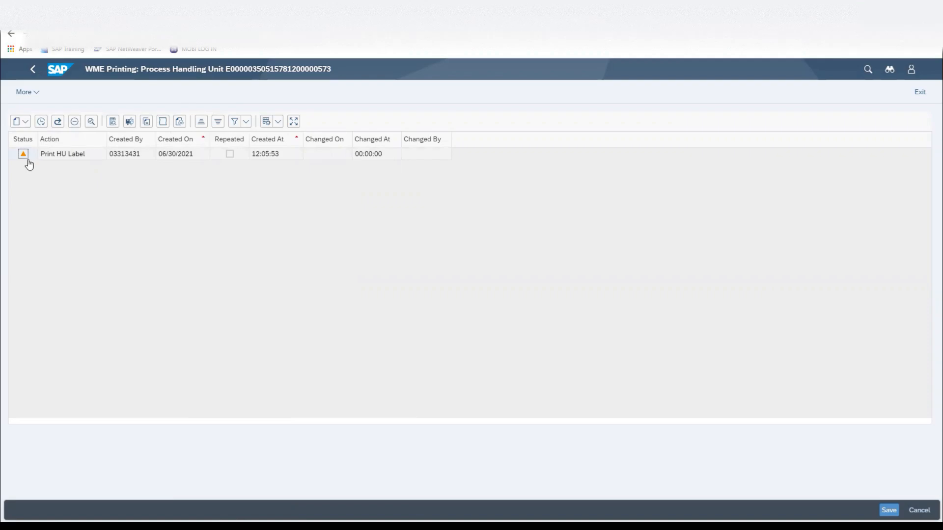
{"action": "mouse_move", "coordinate": [41, 121]}
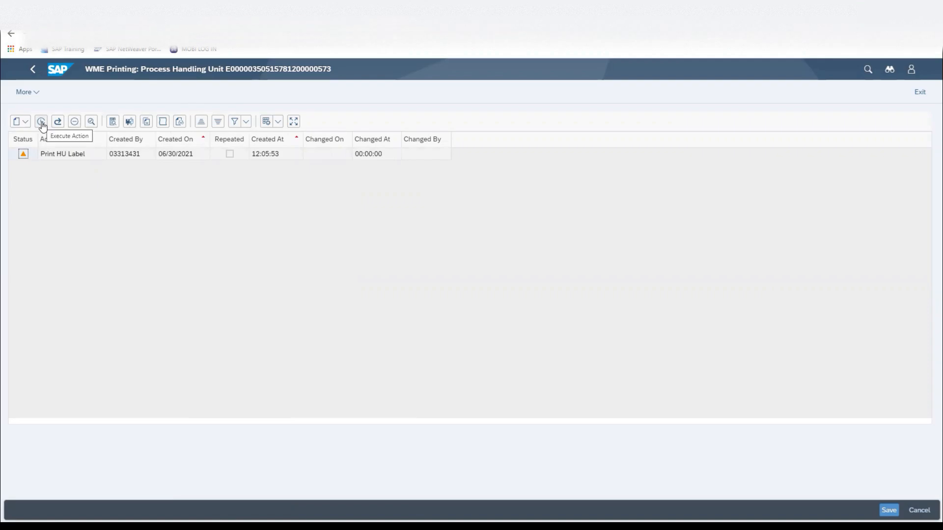
{"action": "left_click", "coordinate": [42, 121]}
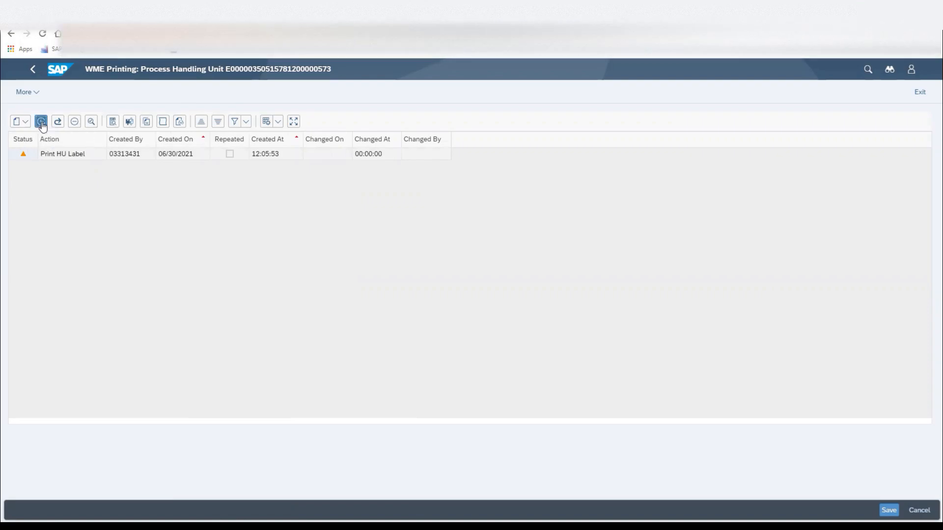
{"action": "left_click", "coordinate": [41, 122]}
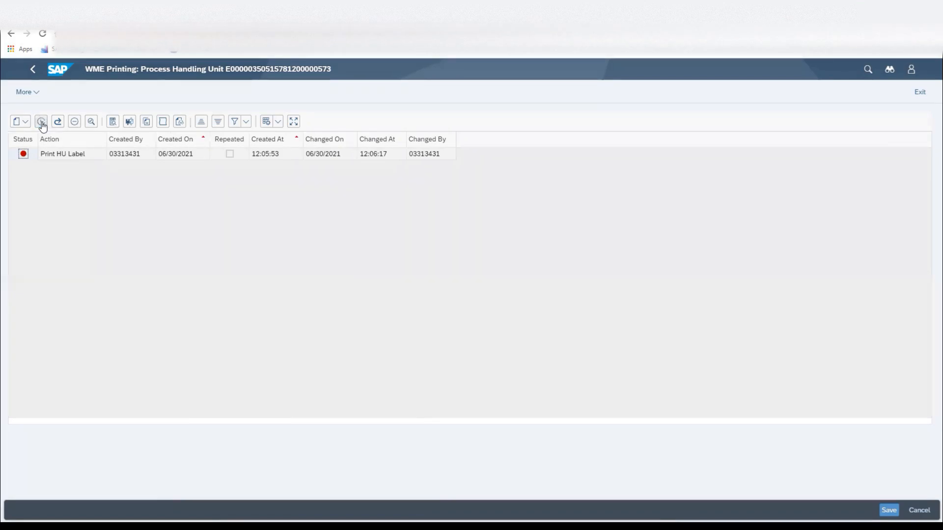